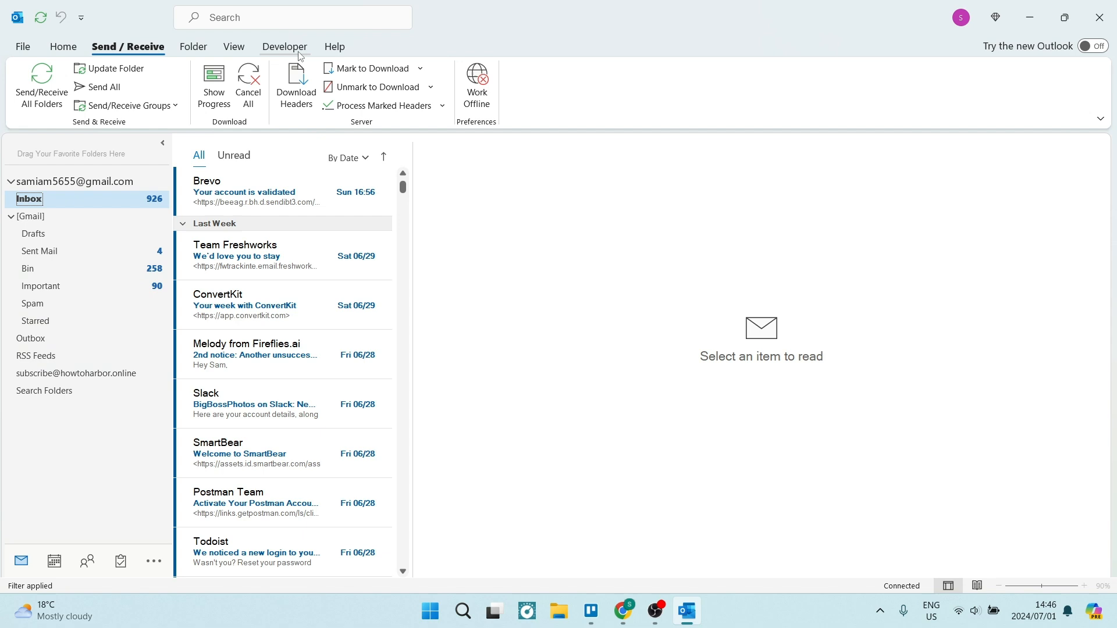
mouse_move(63, 47)
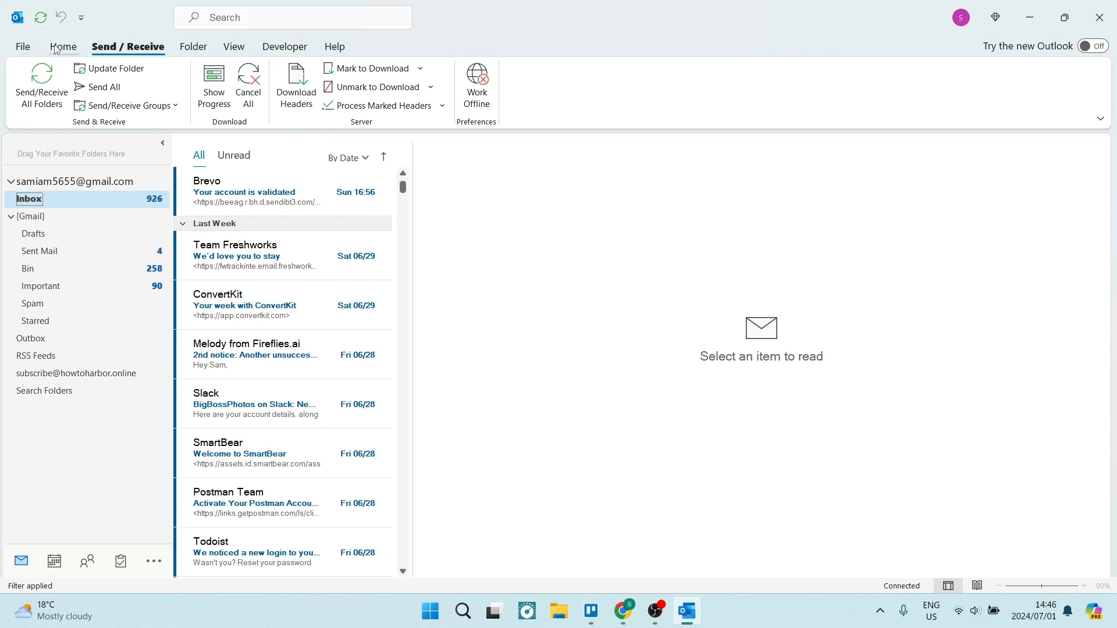
mouse_move(131, 56)
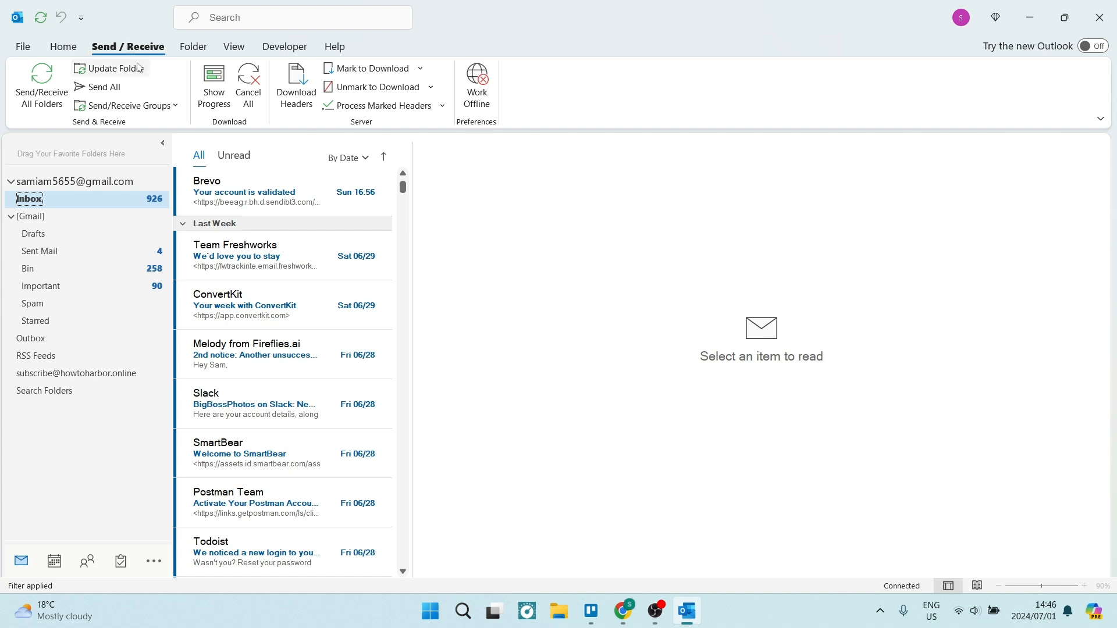
mouse_move(126, 105)
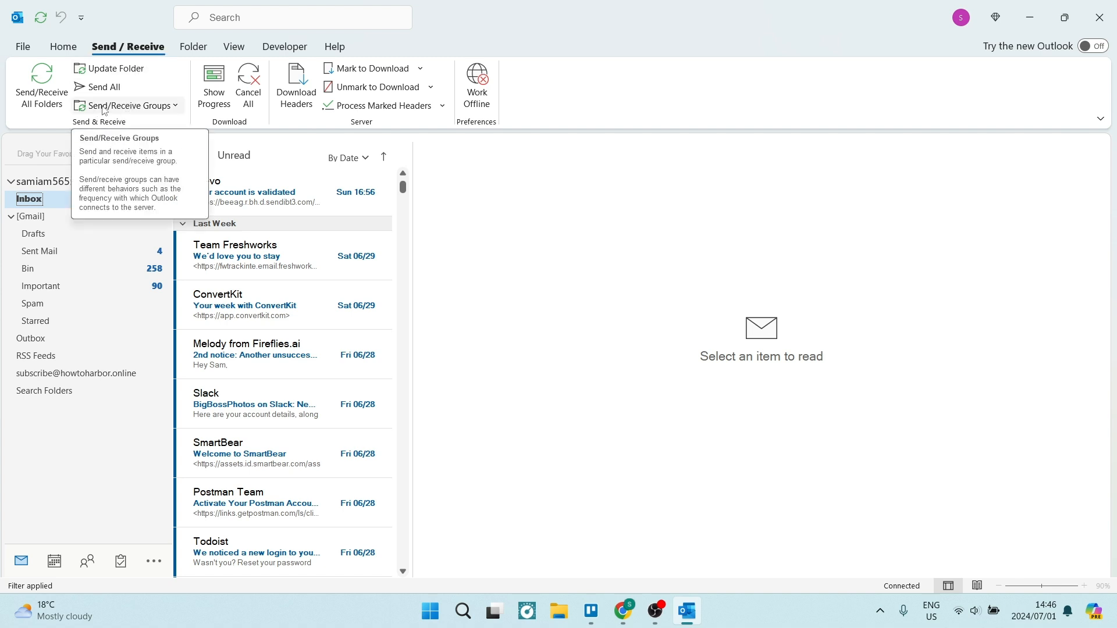
Open Define Send/Receive Groups from the Send/Receive Groups dropdown.
left_click(126, 105)
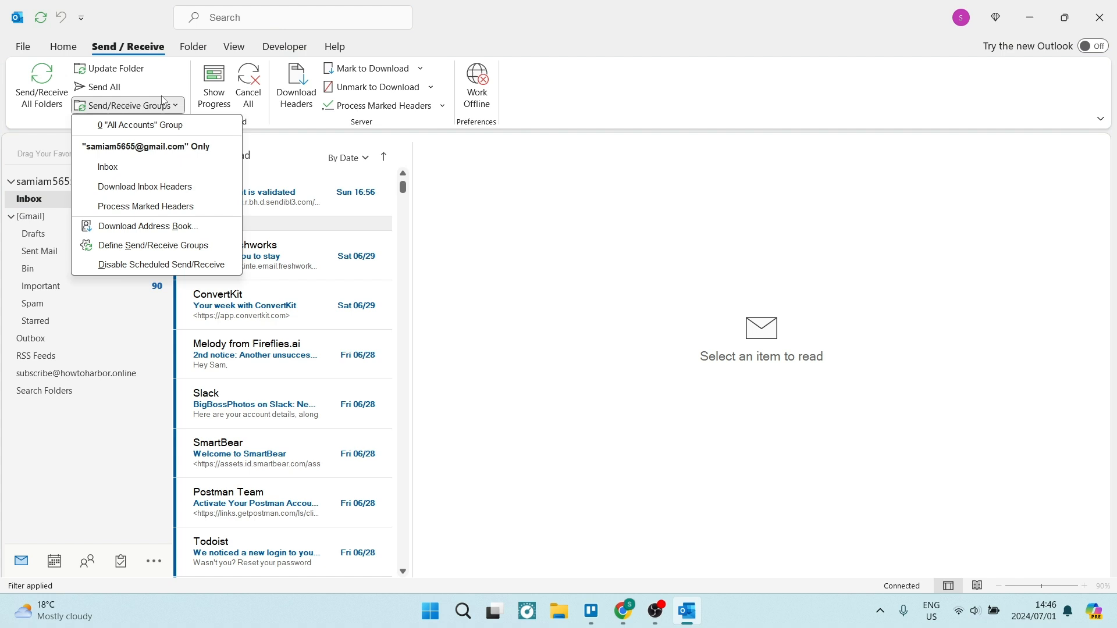
mouse_move(146, 250)
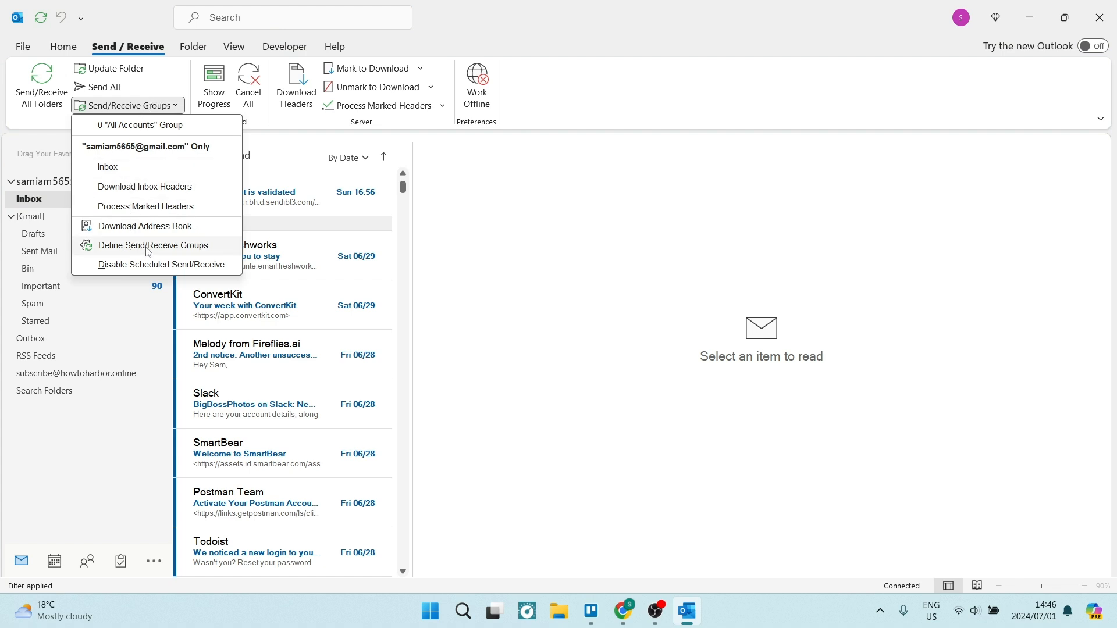
left_click(153, 245)
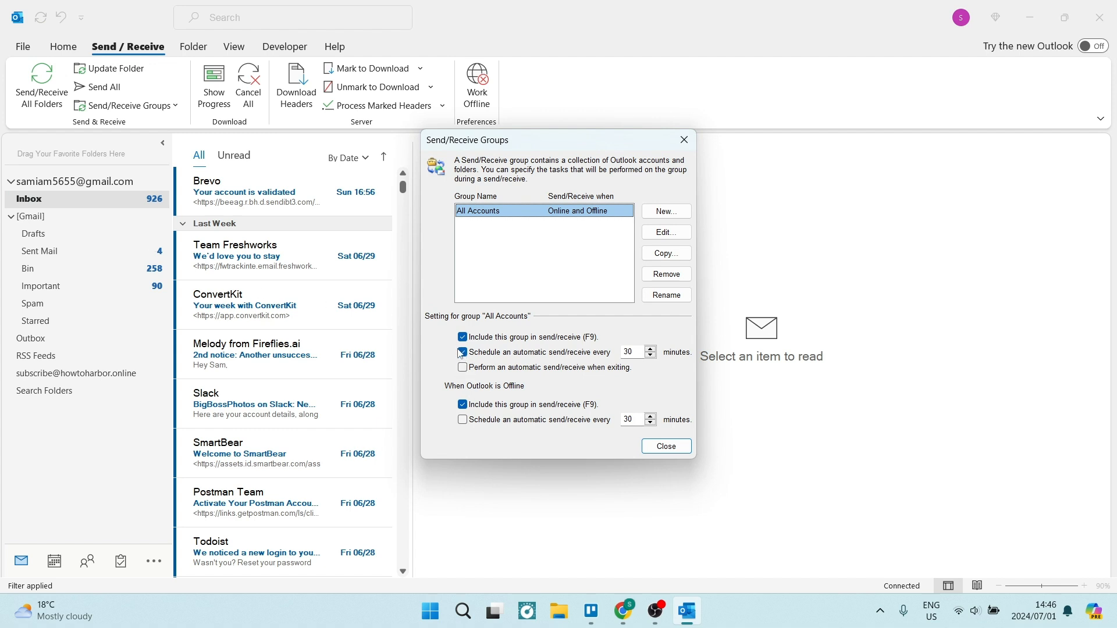
Schedule All Accounts to send/receive automatically every 1 minute online, and close the settings.
left_click(461, 352)
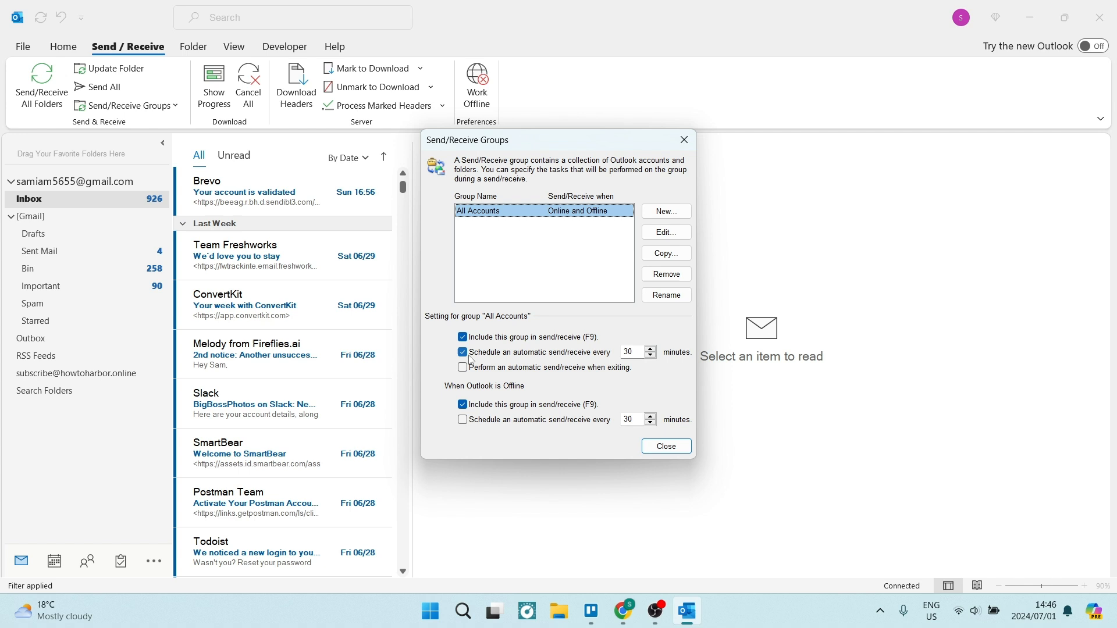
mouse_move(554, 358)
type("1")
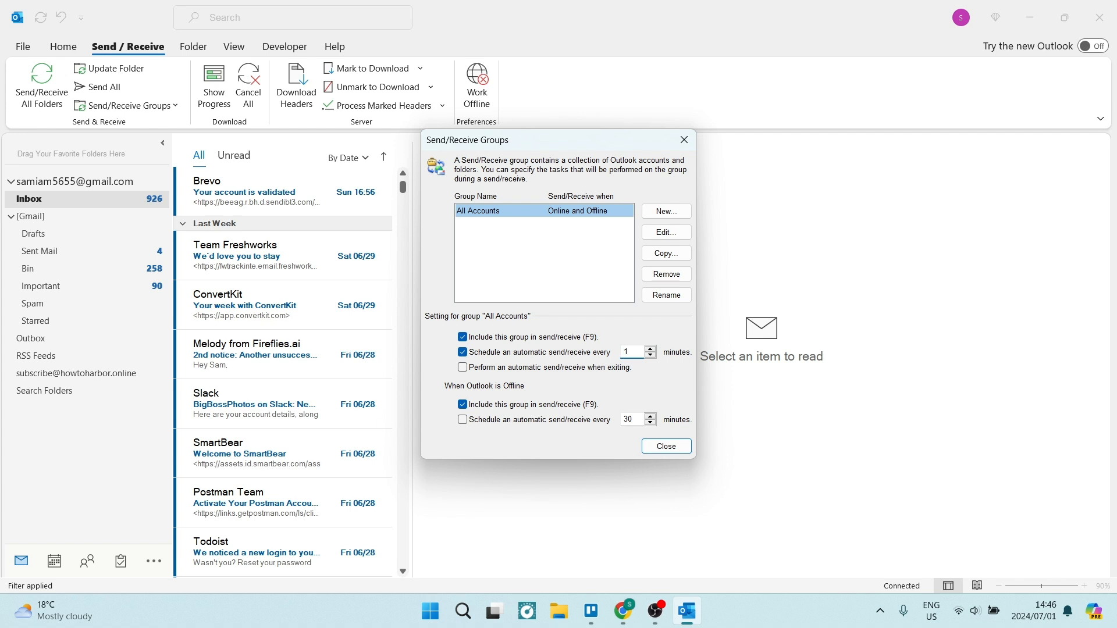
left_click(666, 446)
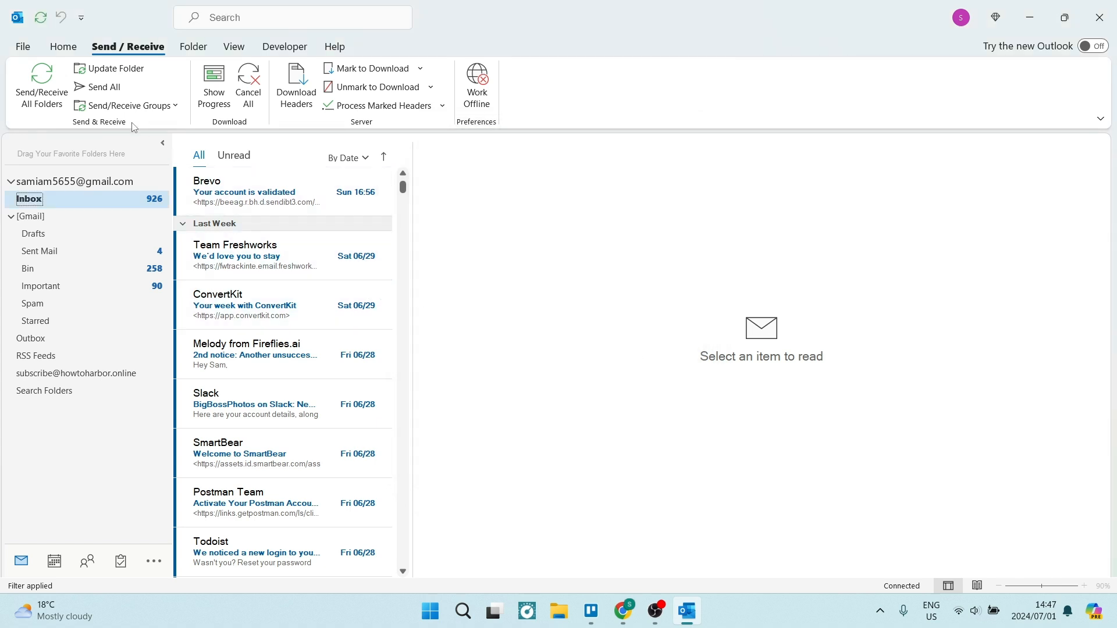
left_click(127, 105)
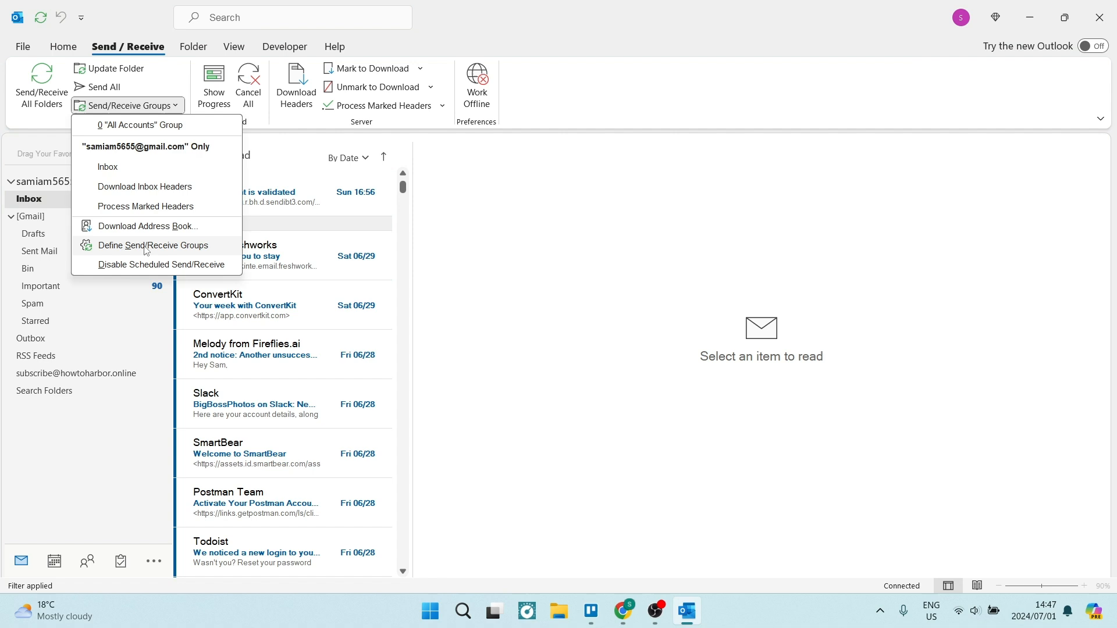
Enable offline scheduled send/receive for All Accounts, currently every 30 minutes.
left_click(153, 245)
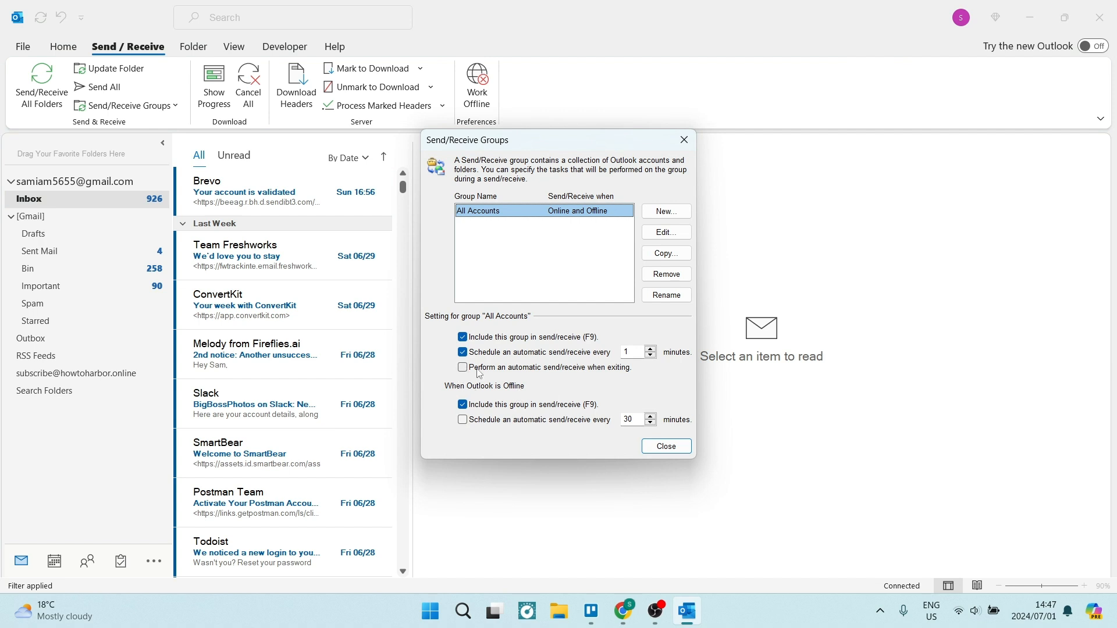
mouse_move(477, 381)
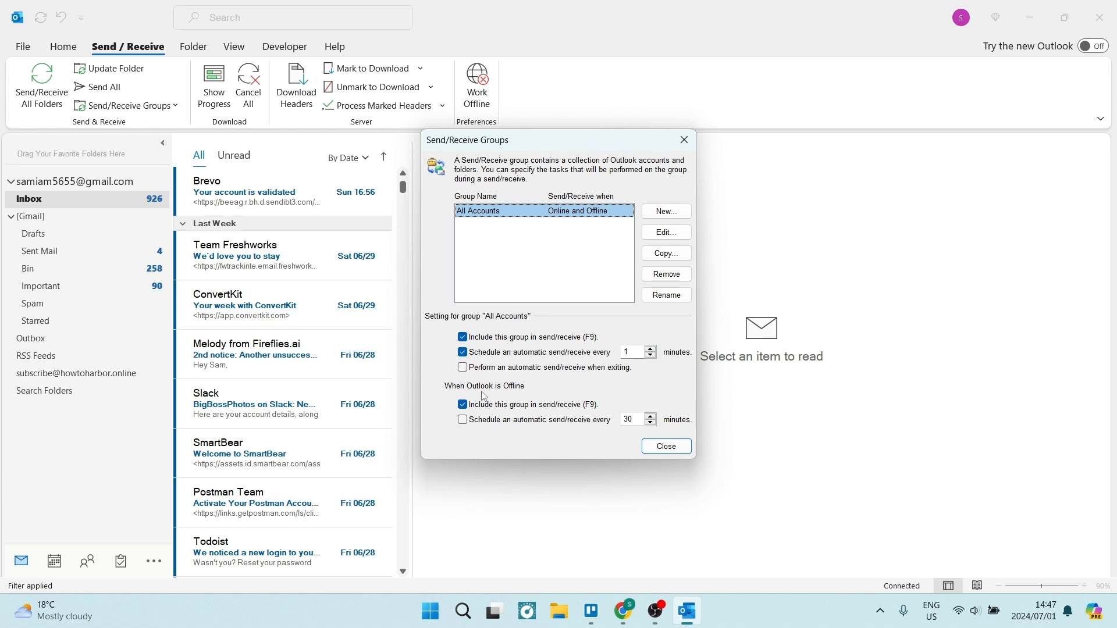
mouse_move(463, 425)
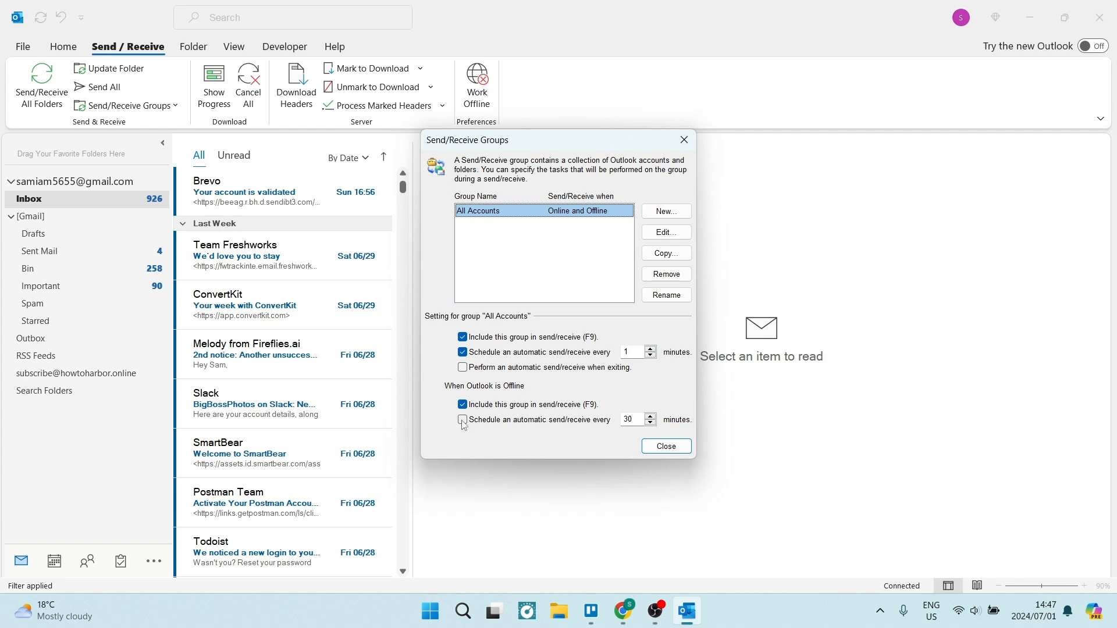
left_click(461, 419)
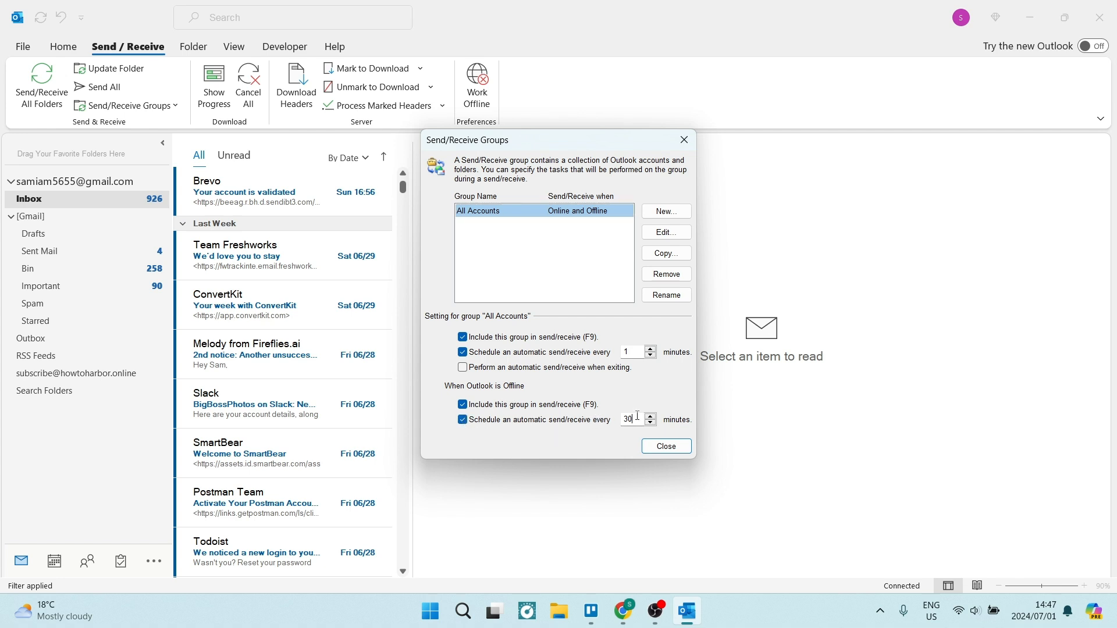